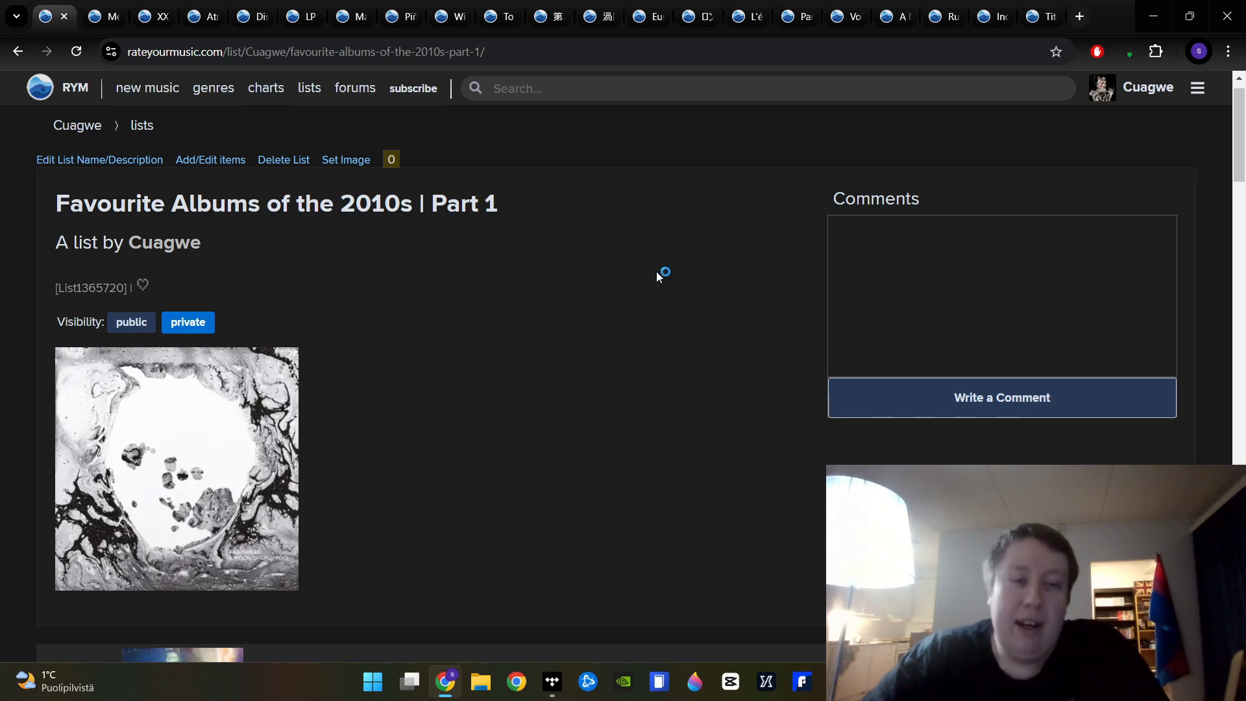
mouse_move(656, 277)
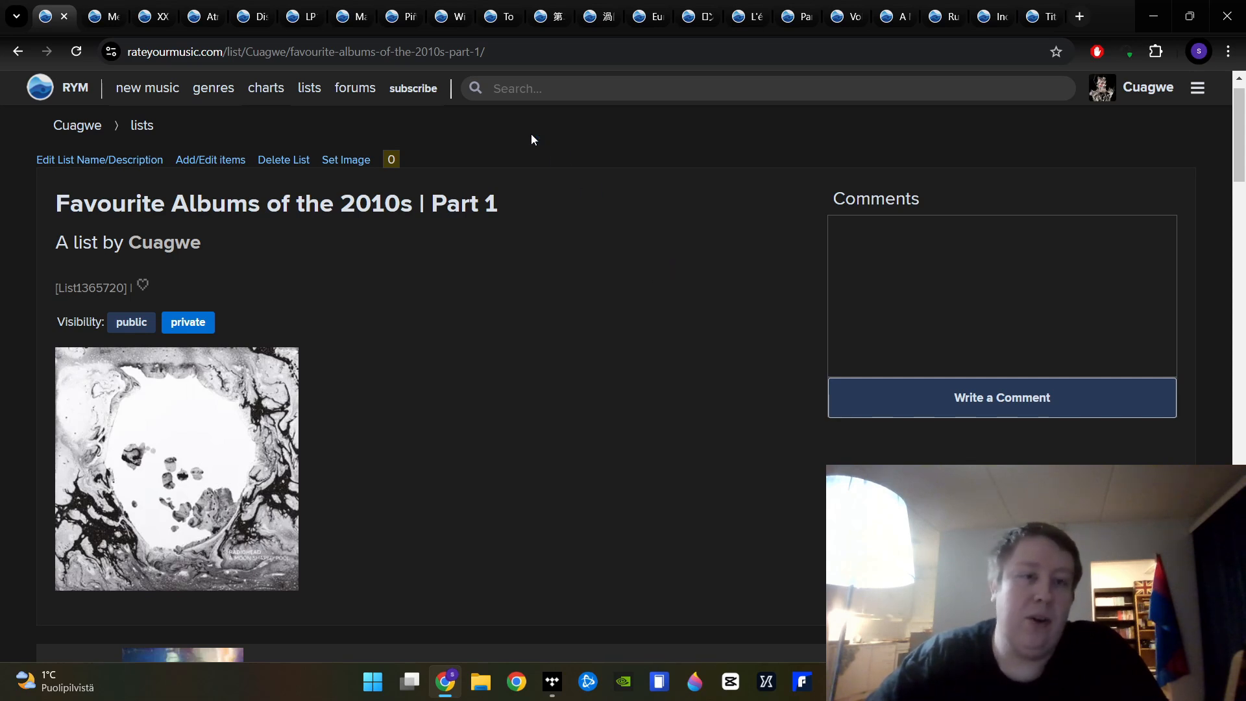
mouse_move(266, 88)
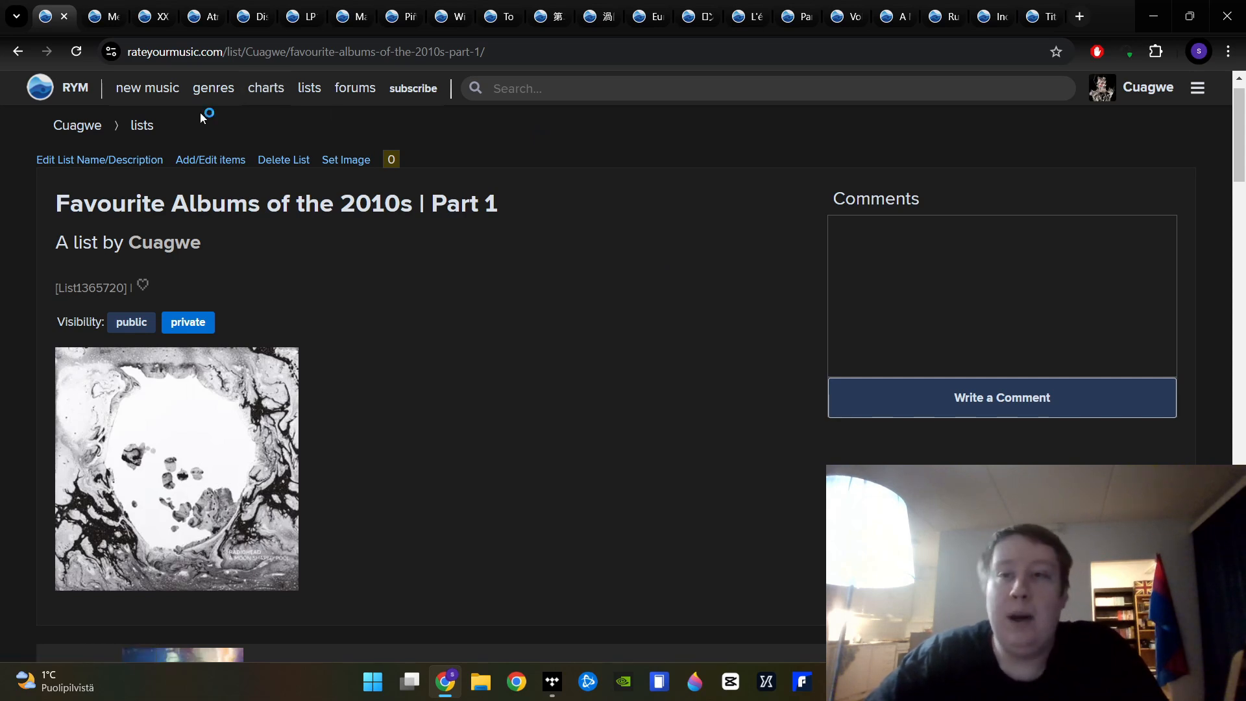
mouse_move(197, 124)
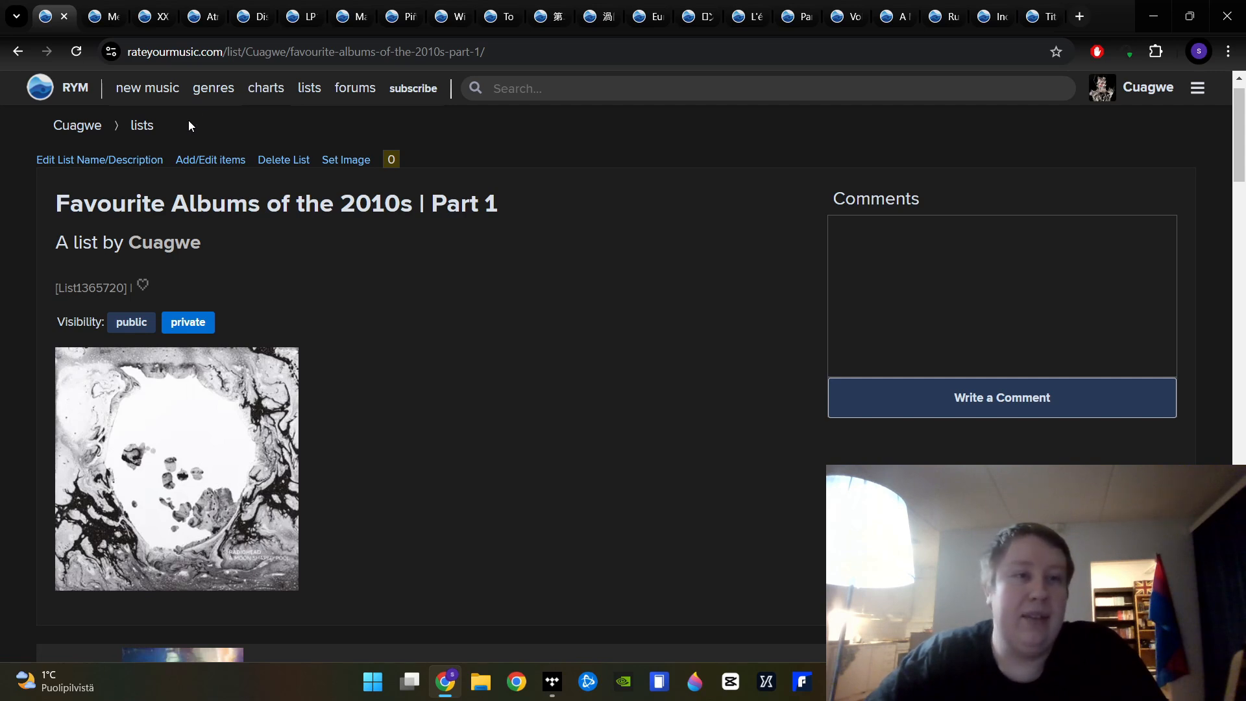
mouse_move(97, 72)
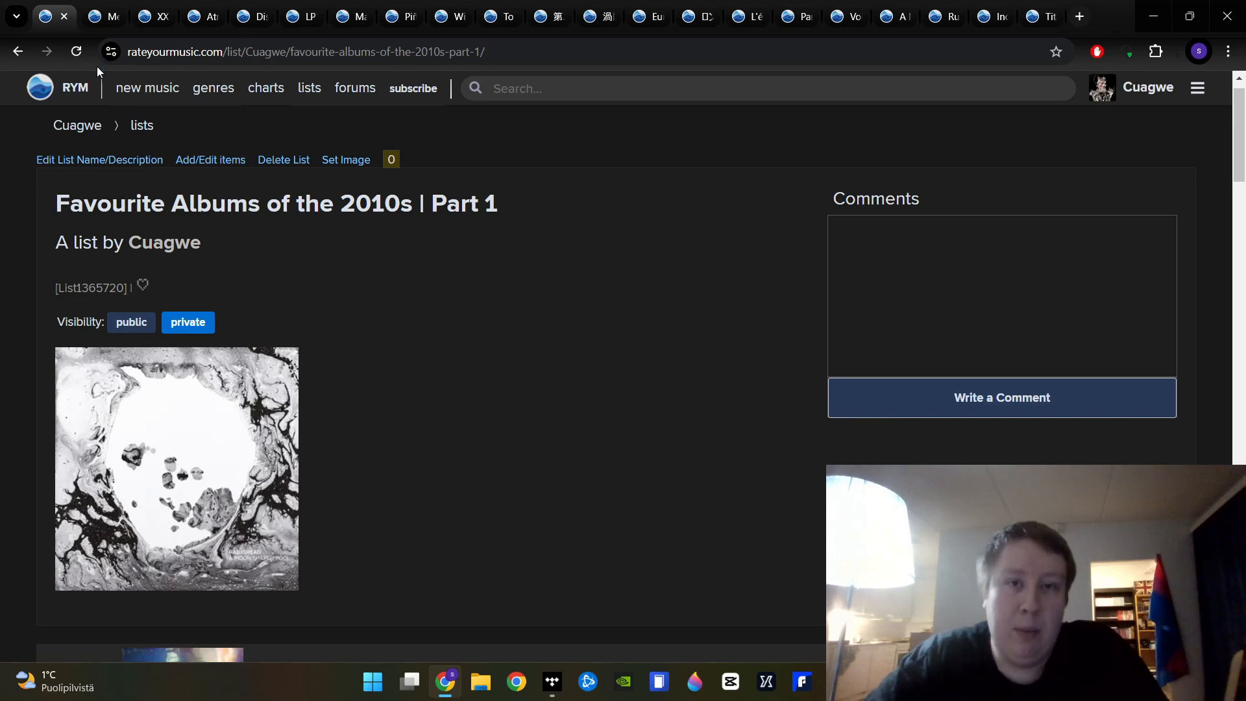
Switch to the tab showing Car Bomb's 2016 album Meta, rated 4.5 stars
left_click(90, 16)
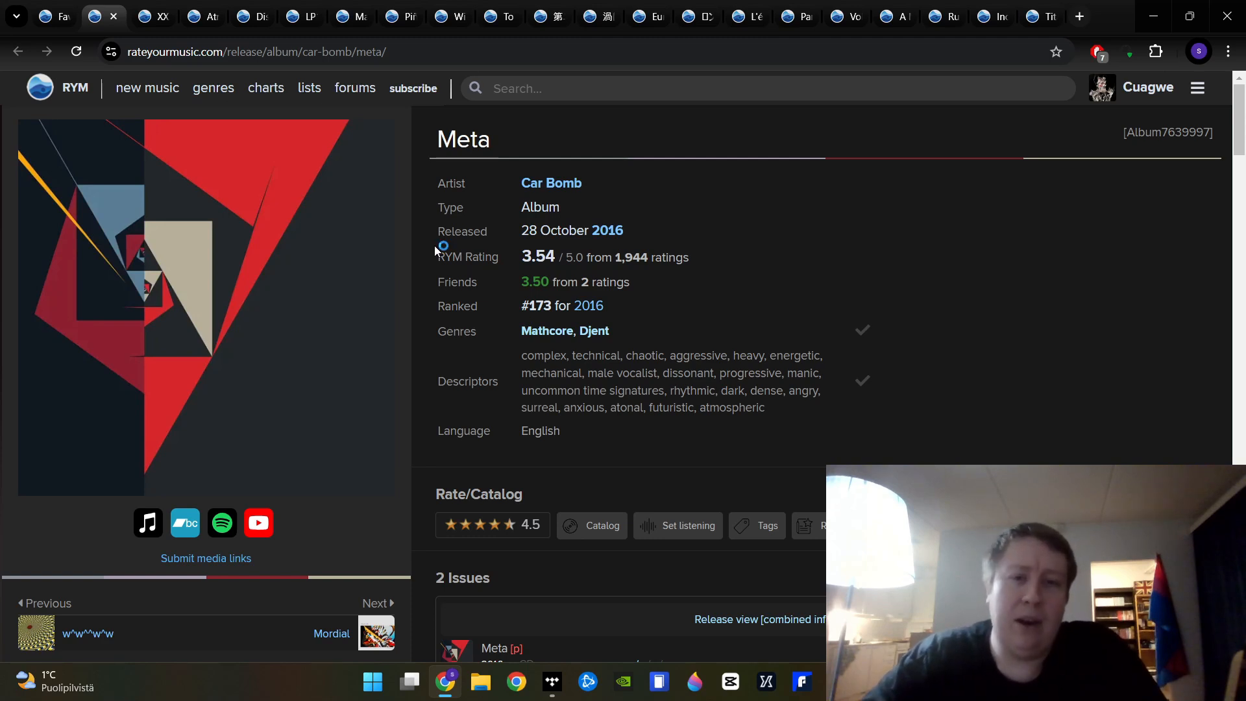
mouse_move(443, 245)
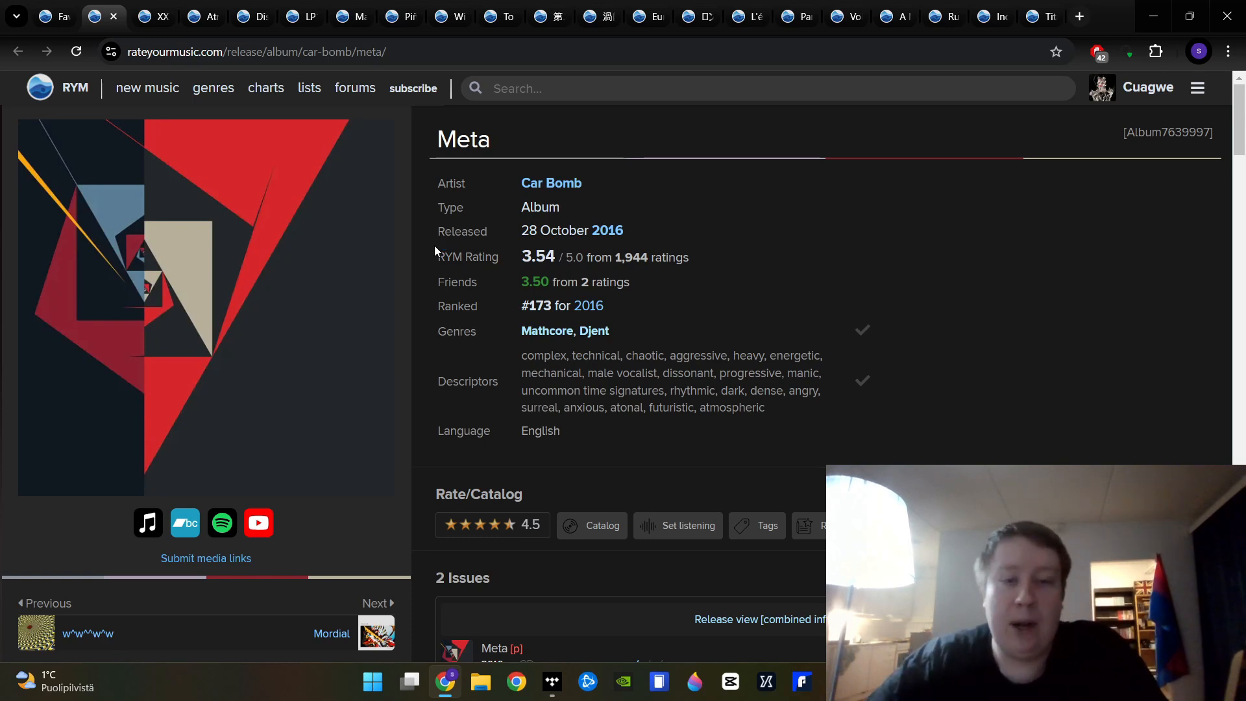
mouse_move(443, 181)
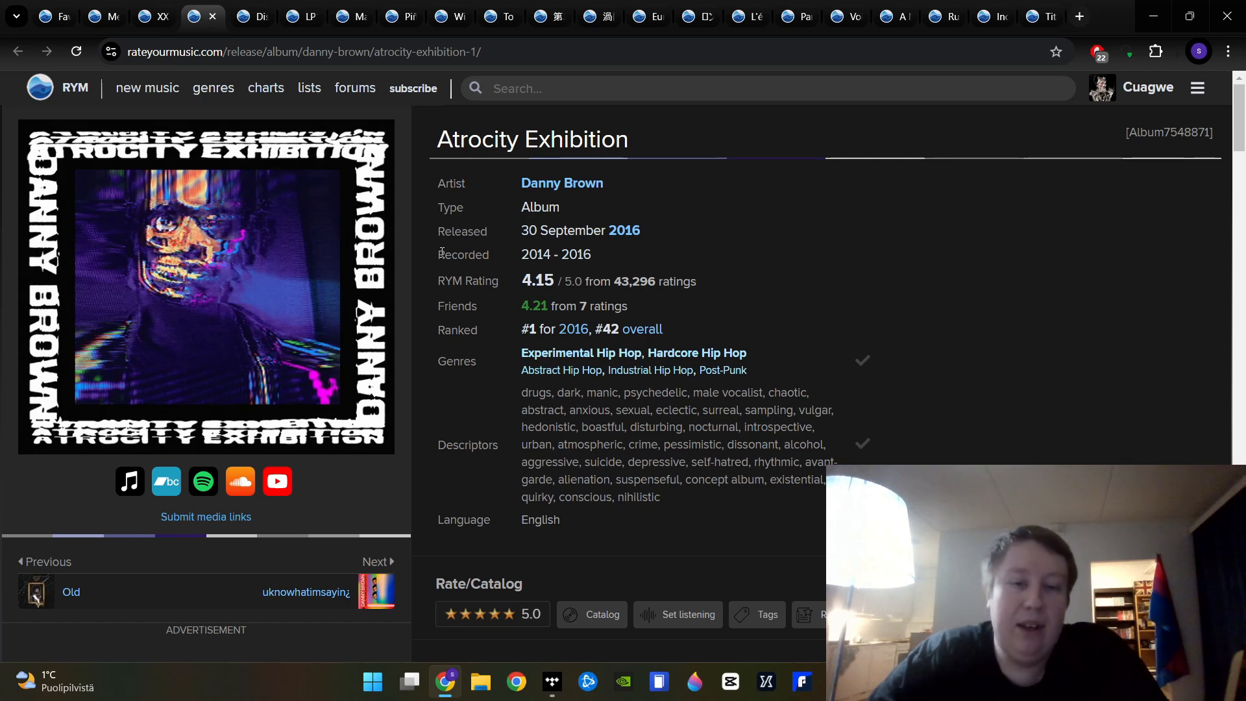
mouse_move(309, 88)
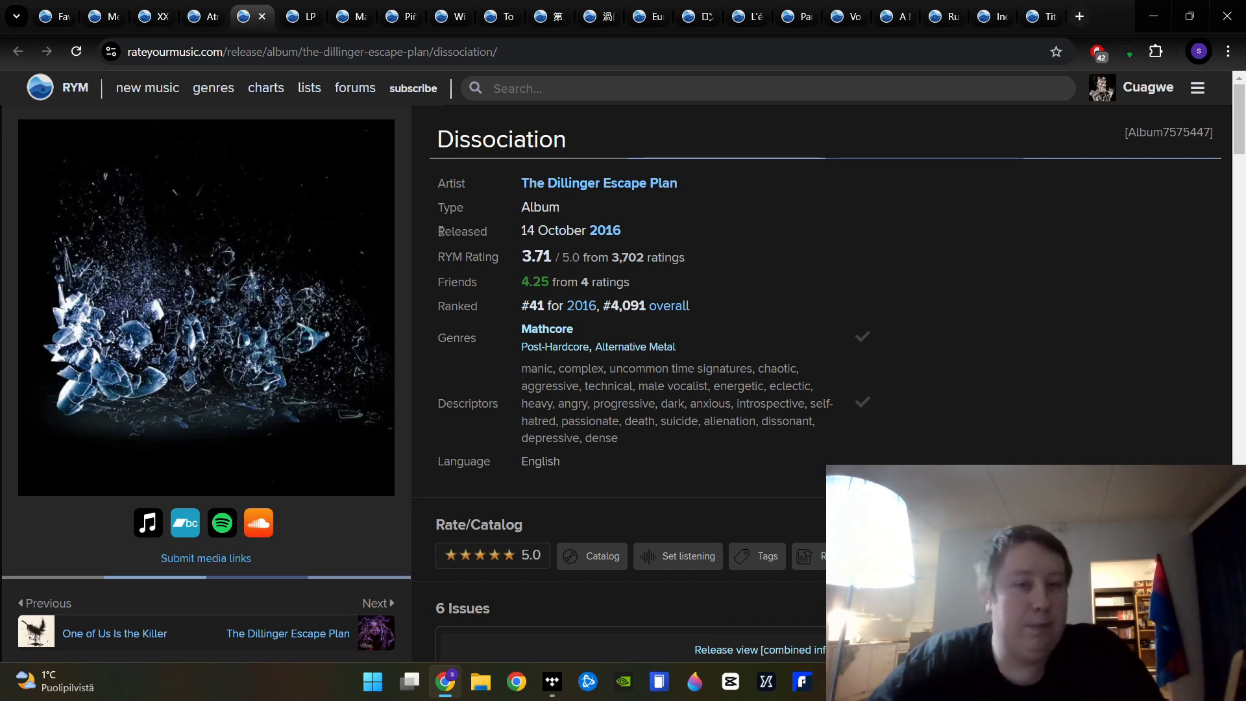
View FKA twigs' LP1 and Magdalene (5.0) tabs, then Freddie Gibbs & Madlib's Piñata
left_click(301, 16)
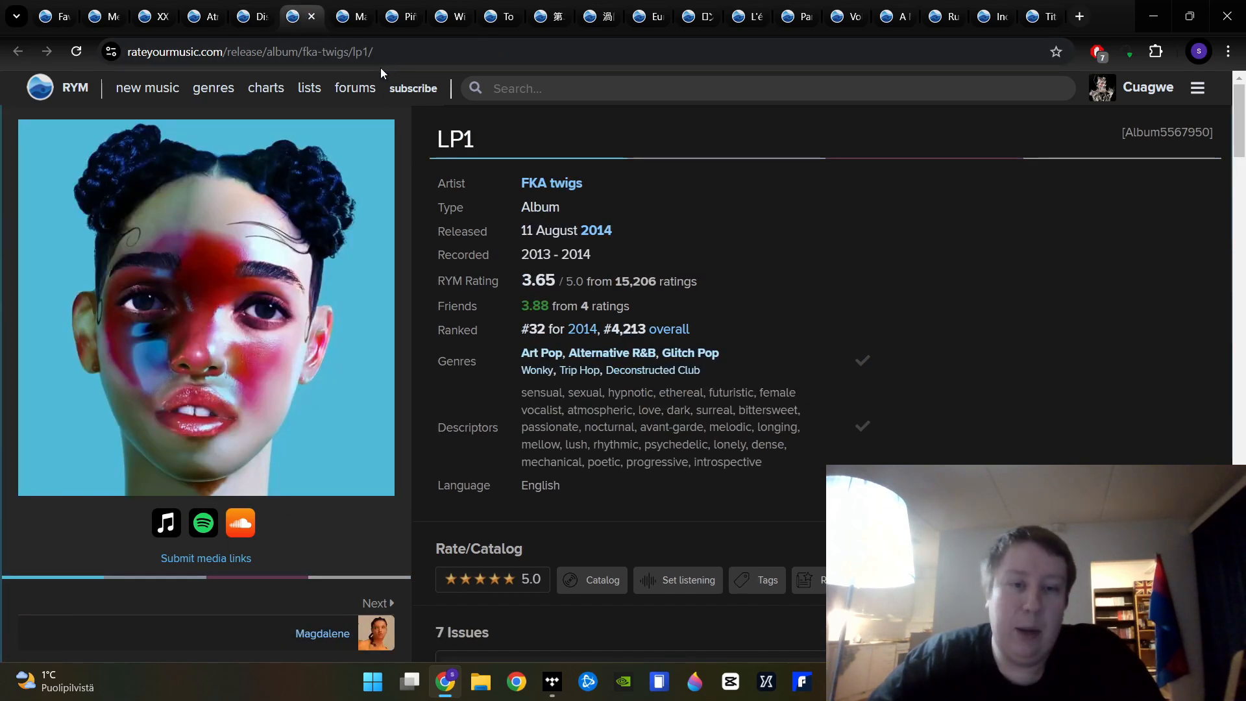
left_click(379, 602)
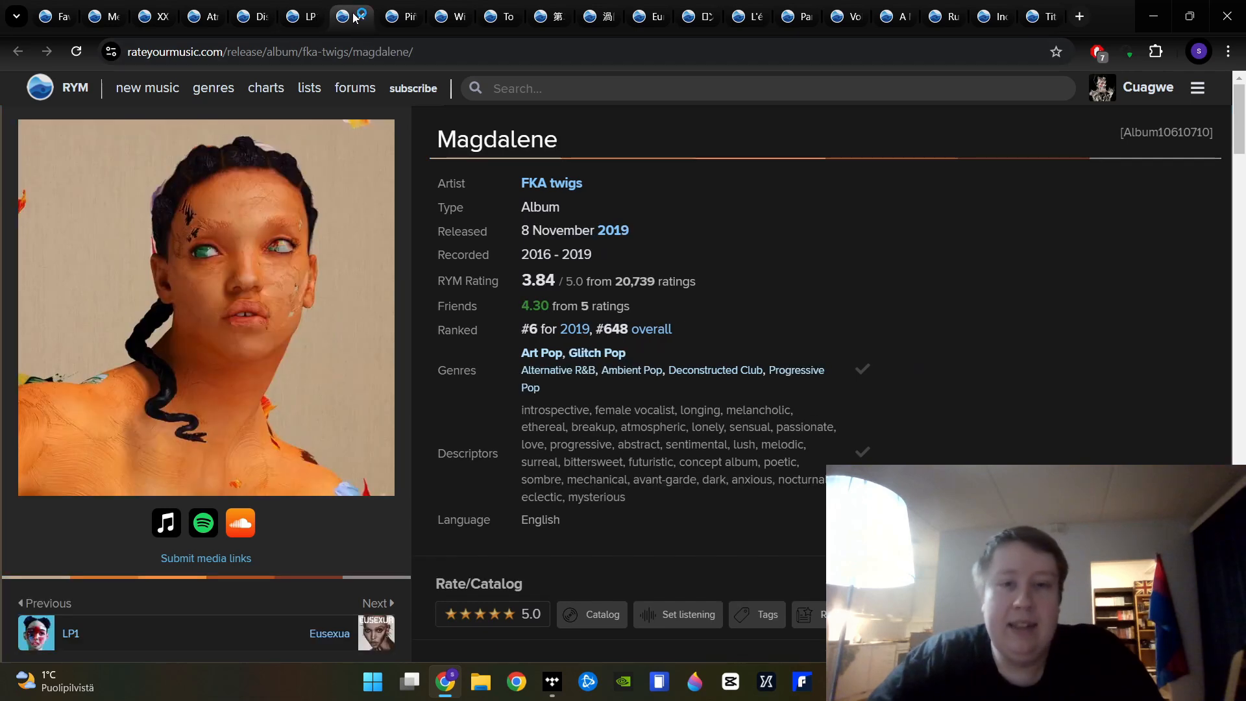
left_click(348, 16)
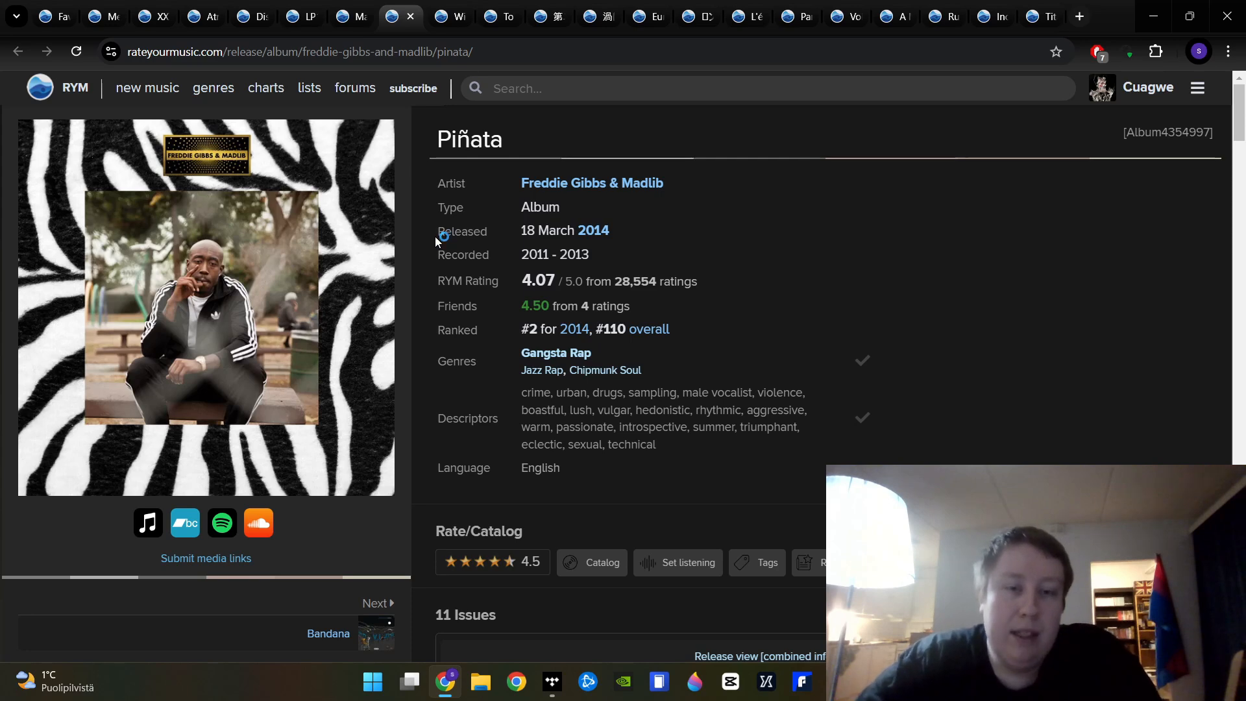
mouse_move(440, 236)
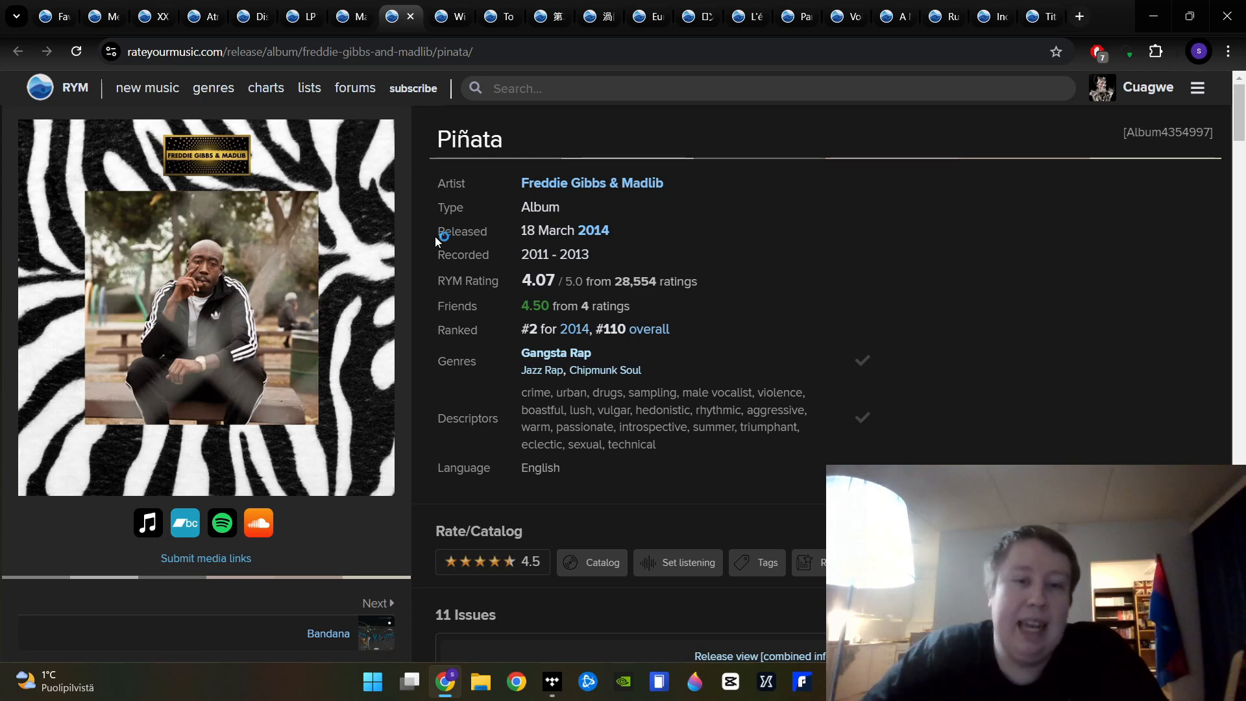
mouse_move(442, 237)
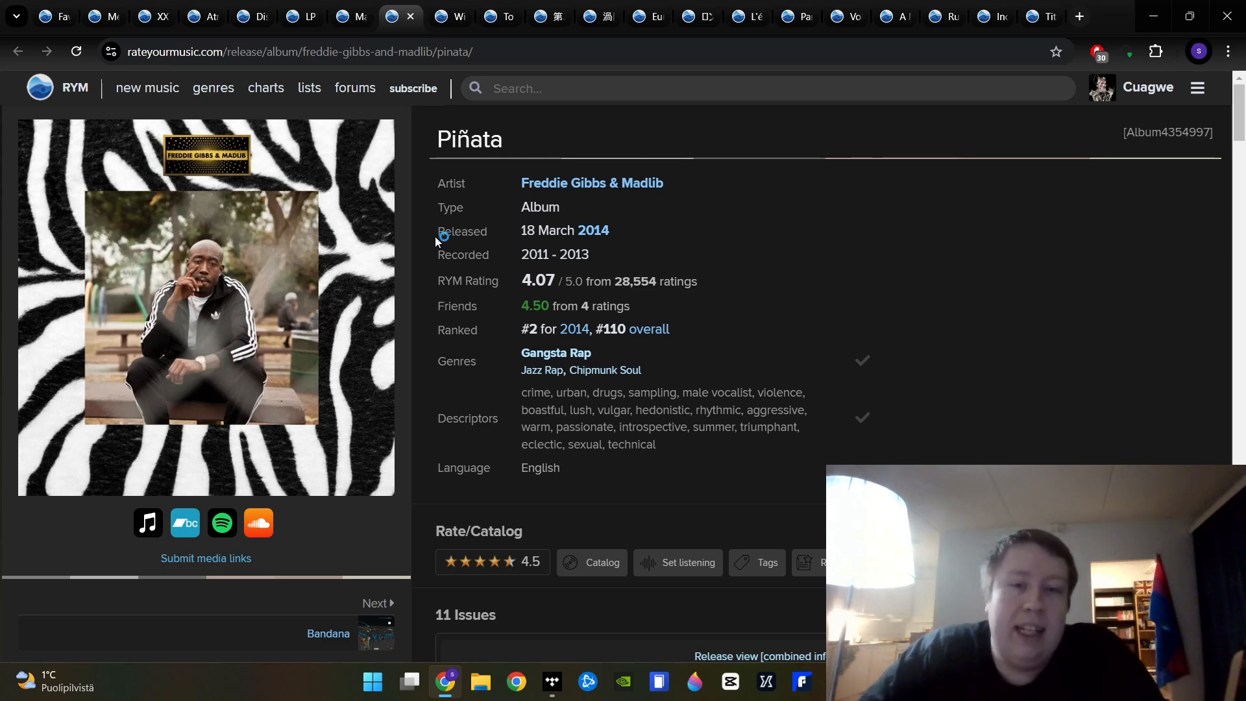
mouse_move(443, 236)
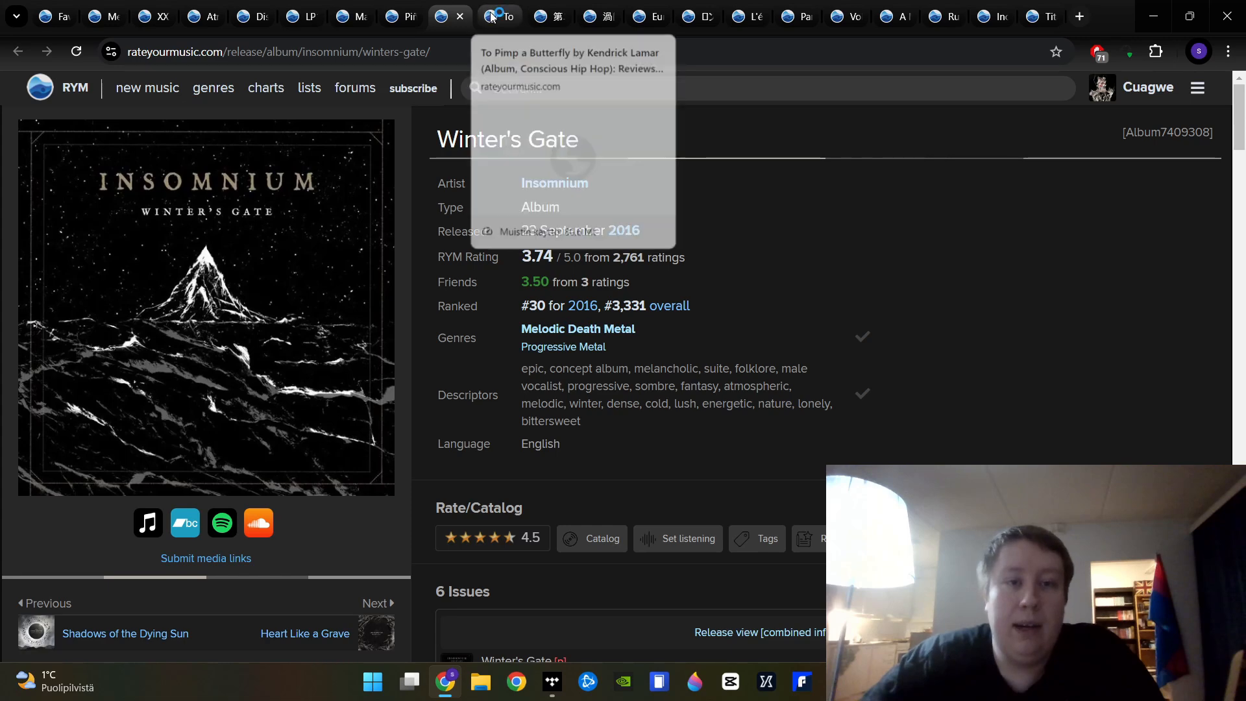
View To Pimp a Butterfly (4.38), then Kikuohana's 2017 album Dai-ni-maku (5.0)
left_click(499, 16)
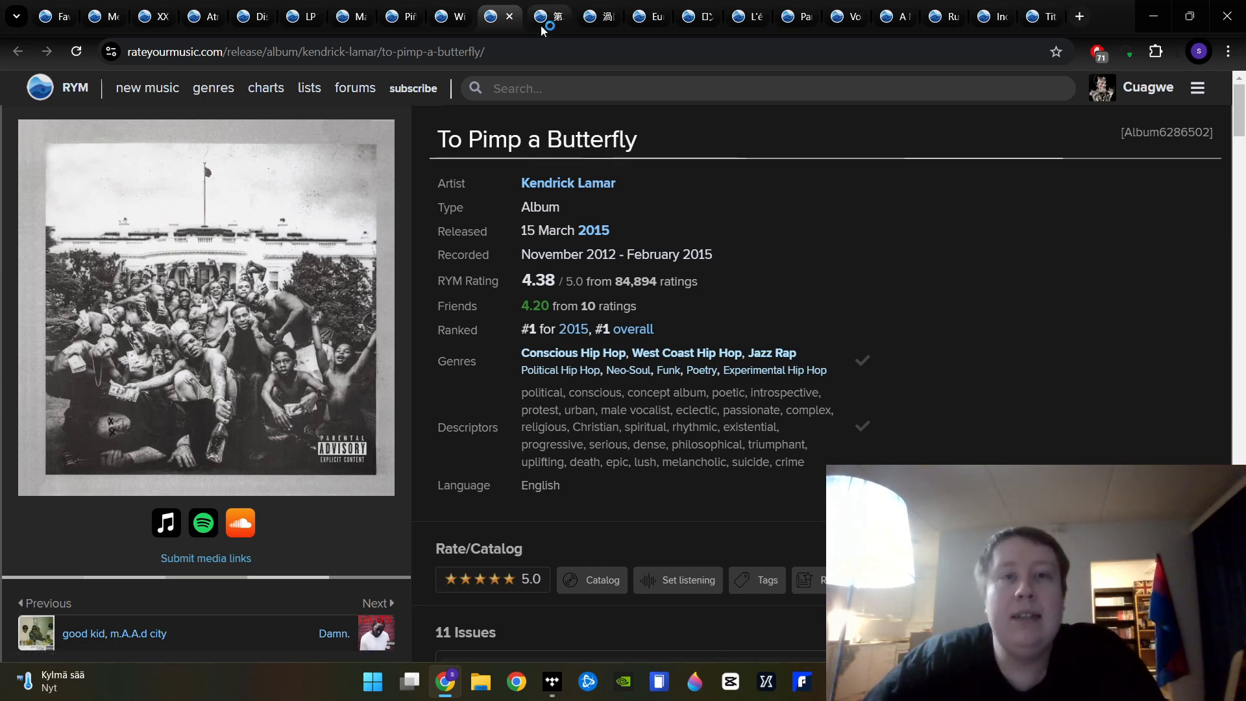
left_click(548, 16)
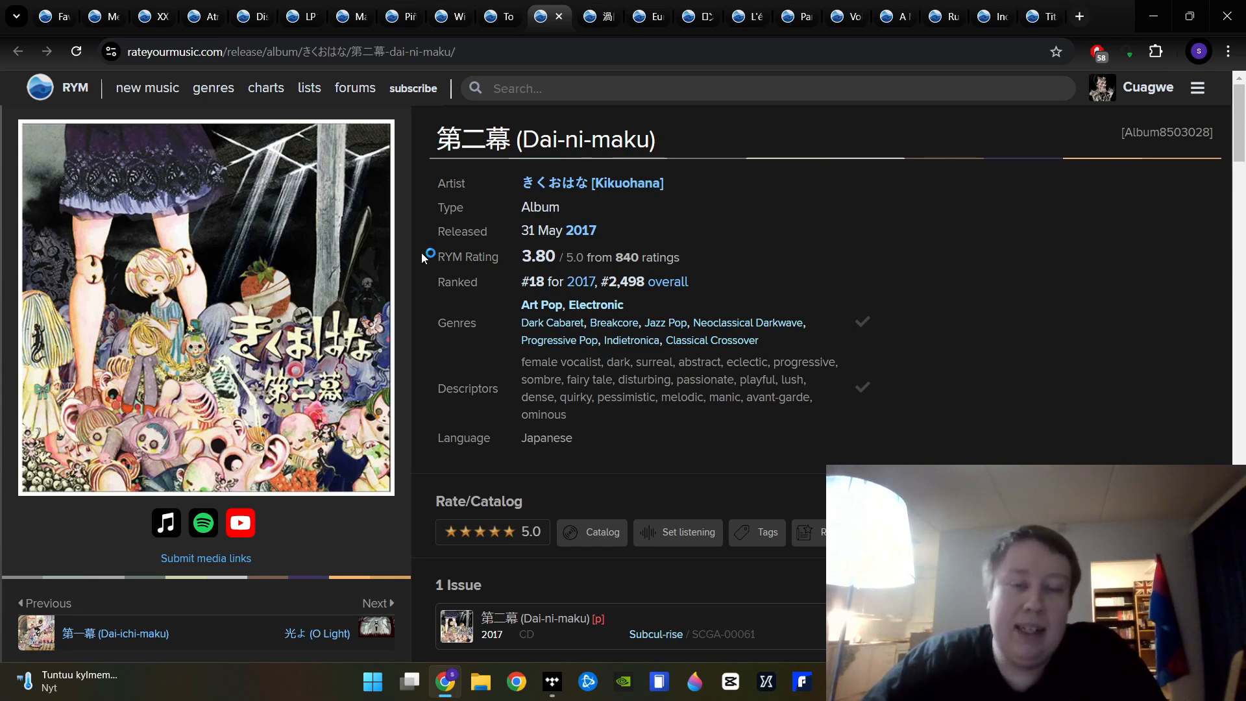
mouse_move(602, 274)
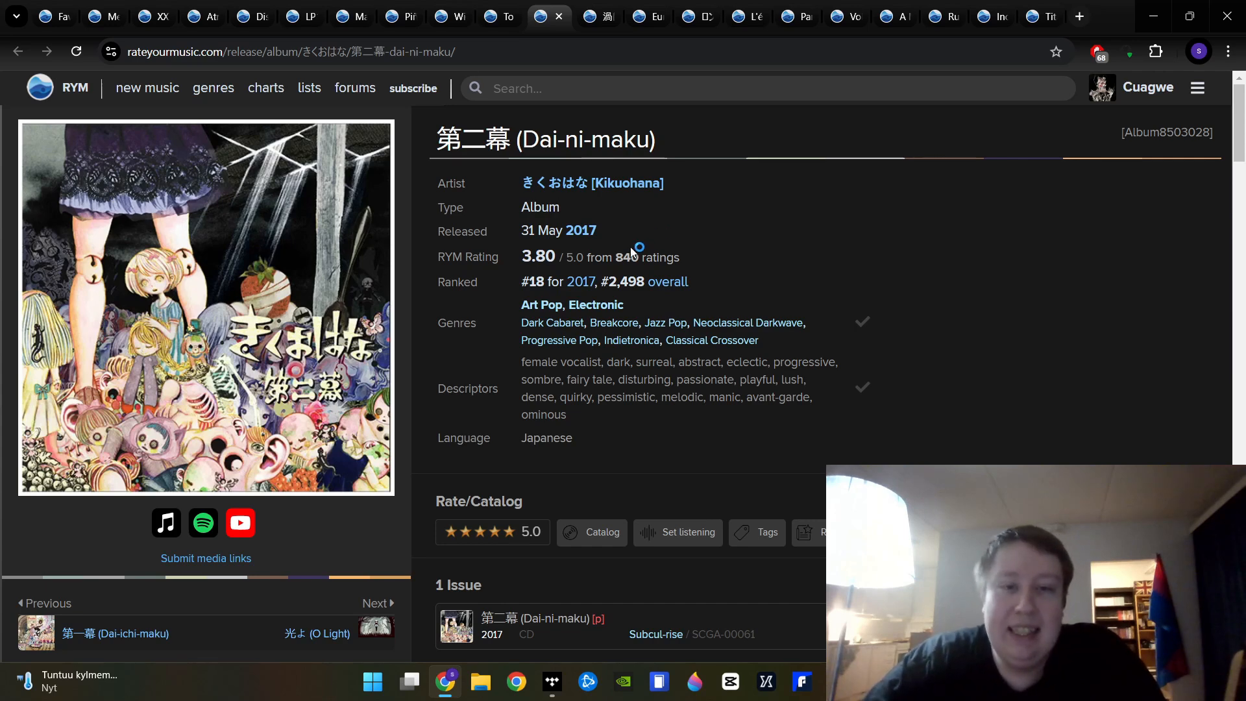
mouse_move(668, 281)
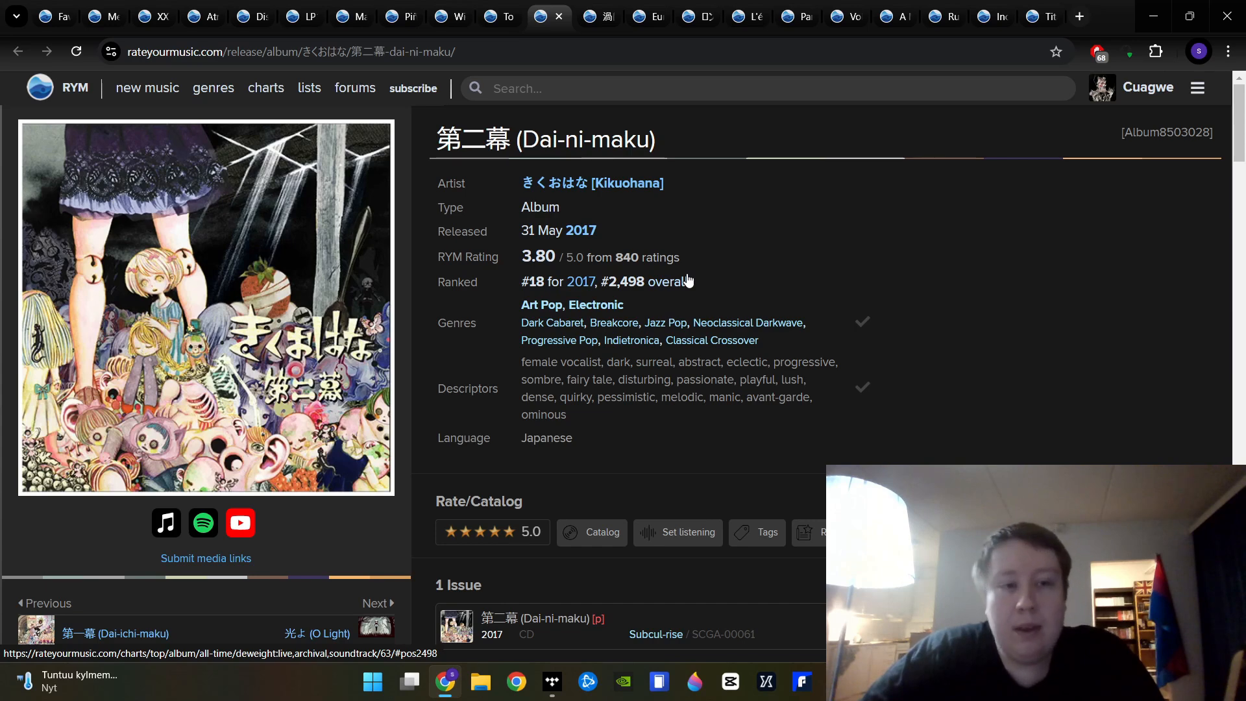
mouse_move(647, 124)
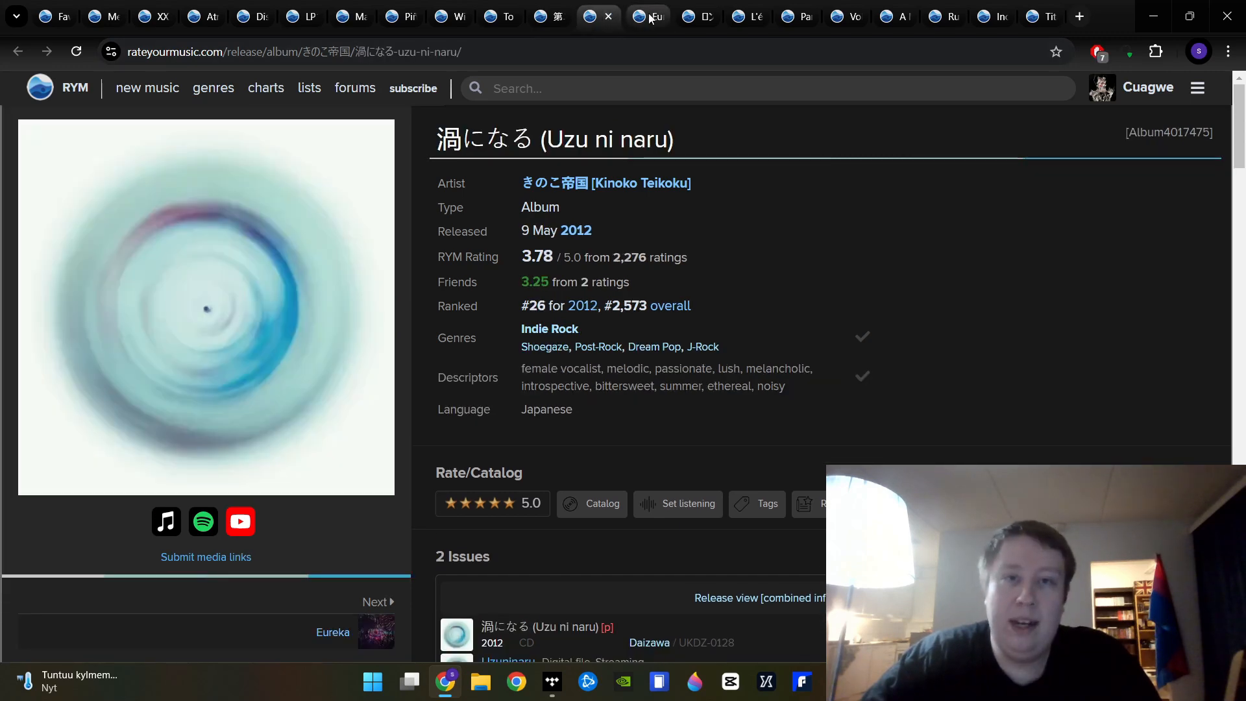
left_click(375, 602)
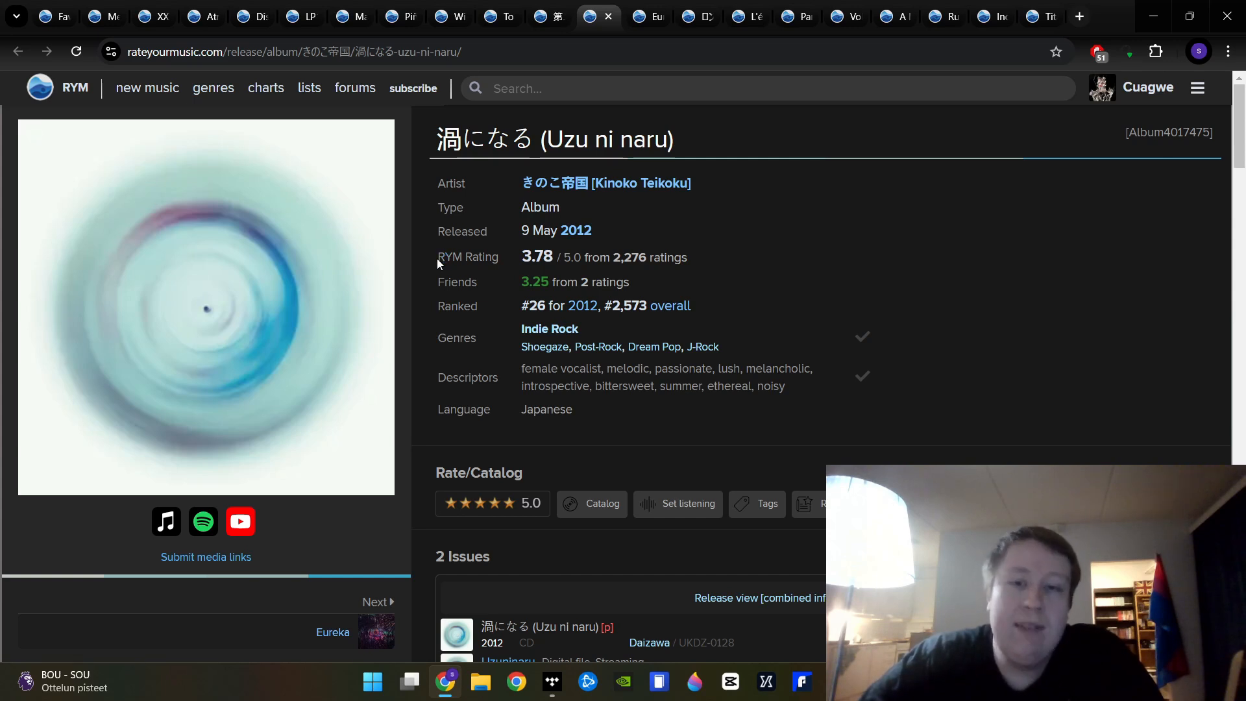
mouse_move(445, 259)
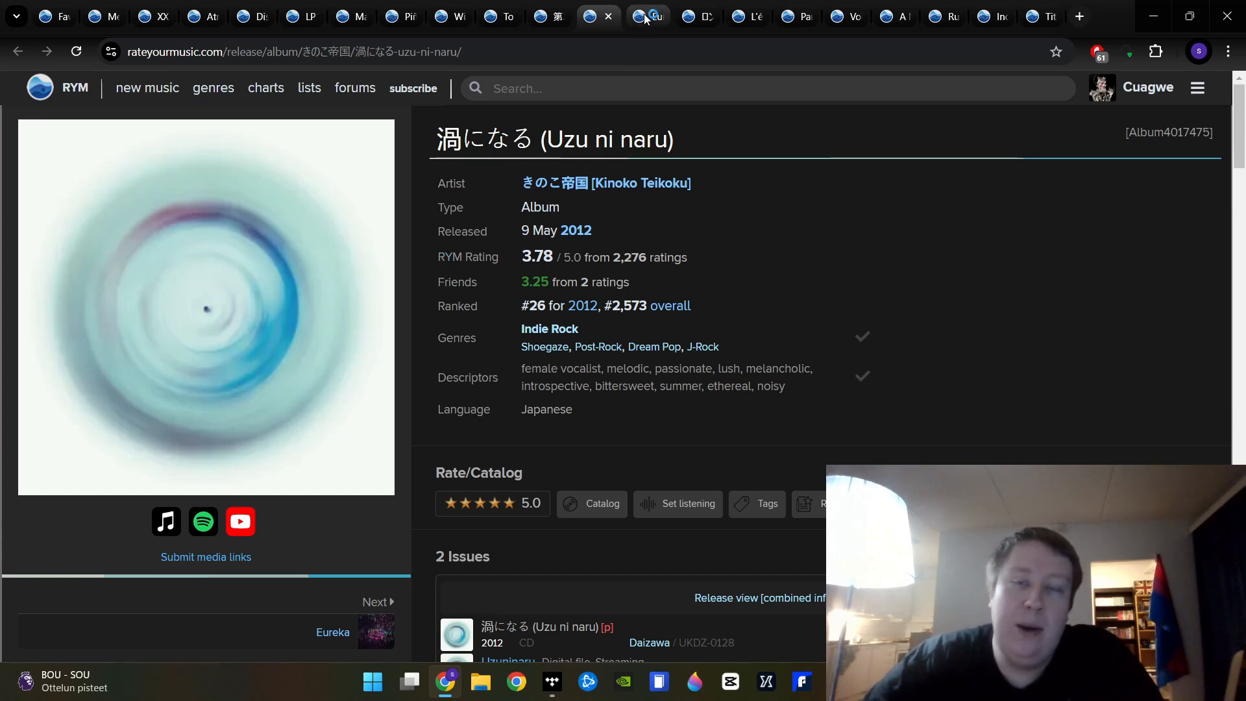
left_click(373, 601)
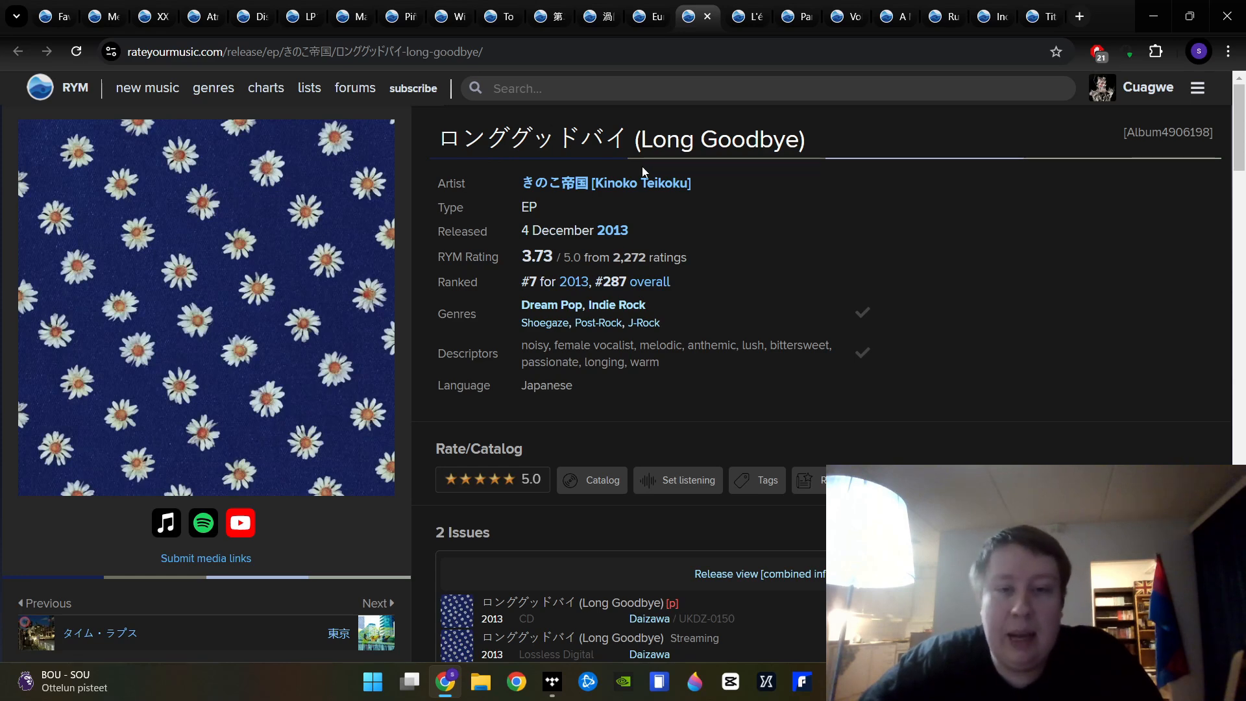
mouse_move(694, 121)
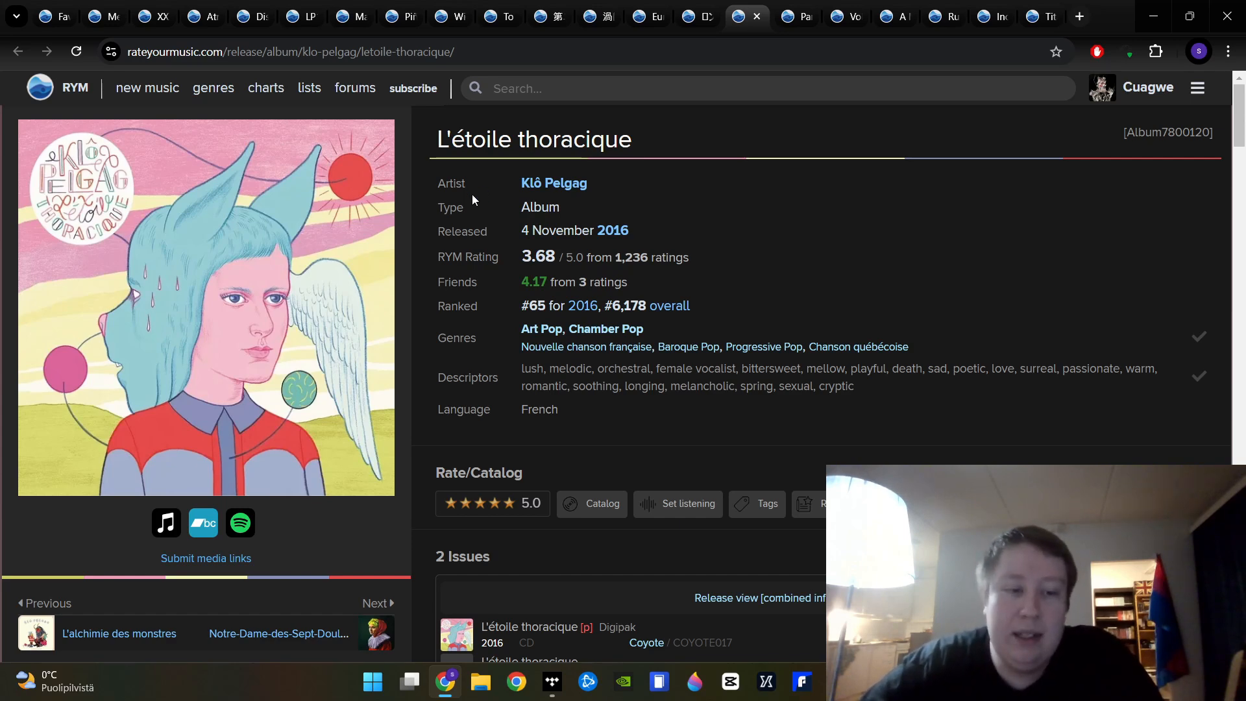
mouse_move(278, 634)
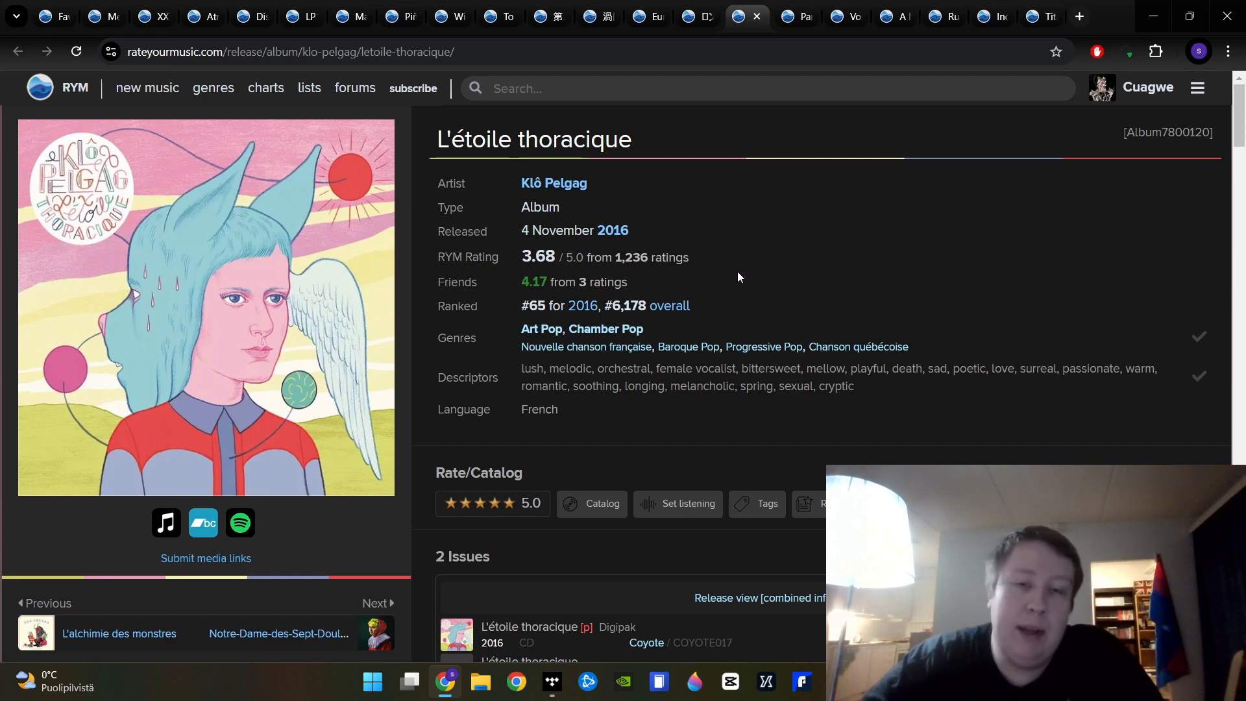
mouse_move(804, 45)
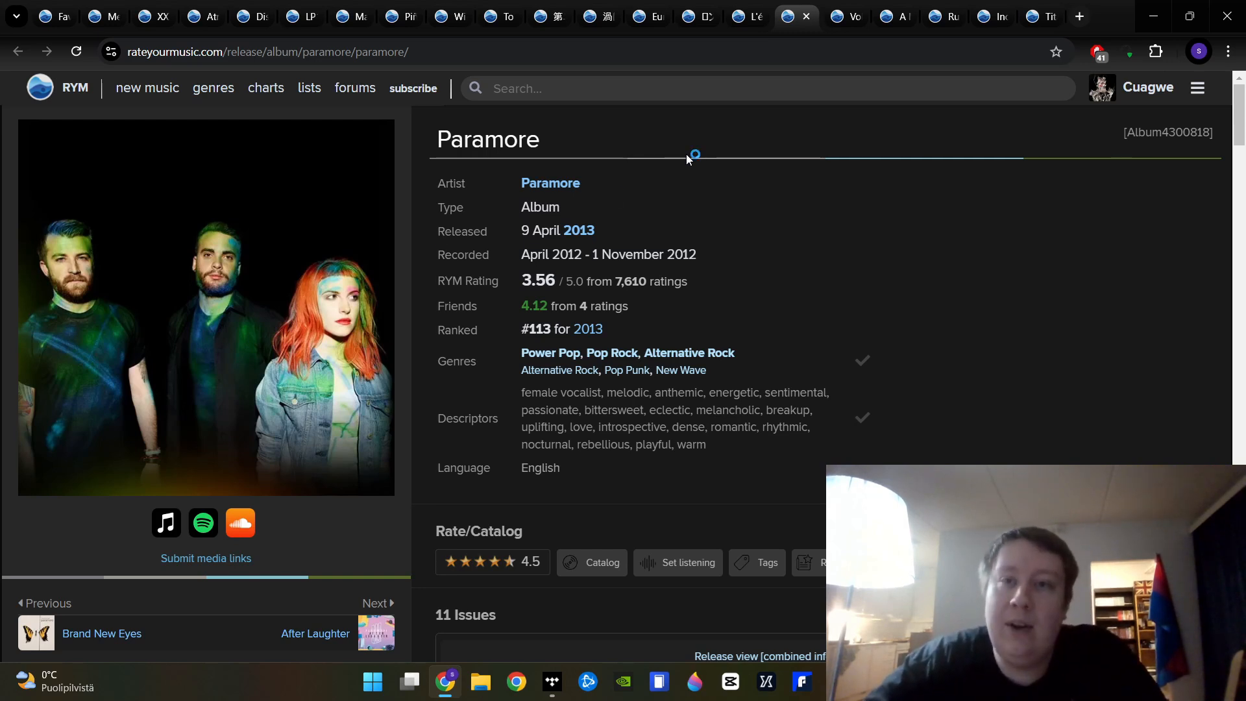
mouse_move(763, 144)
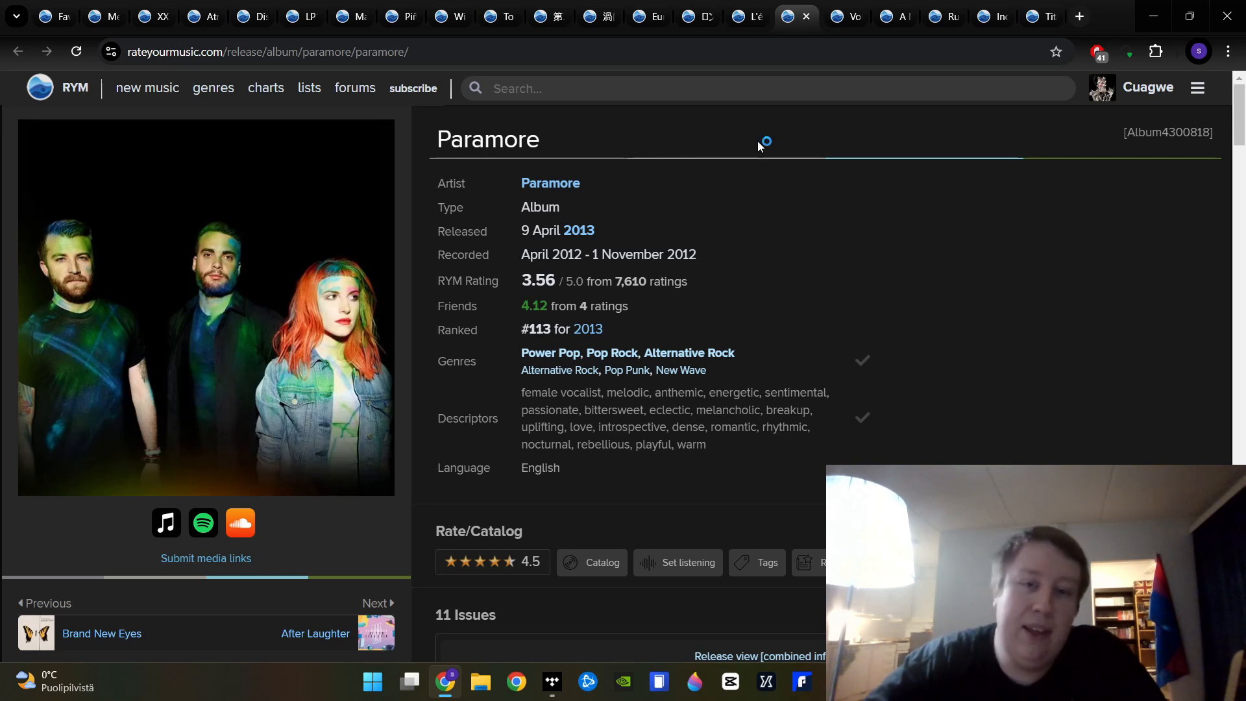
mouse_move(758, 146)
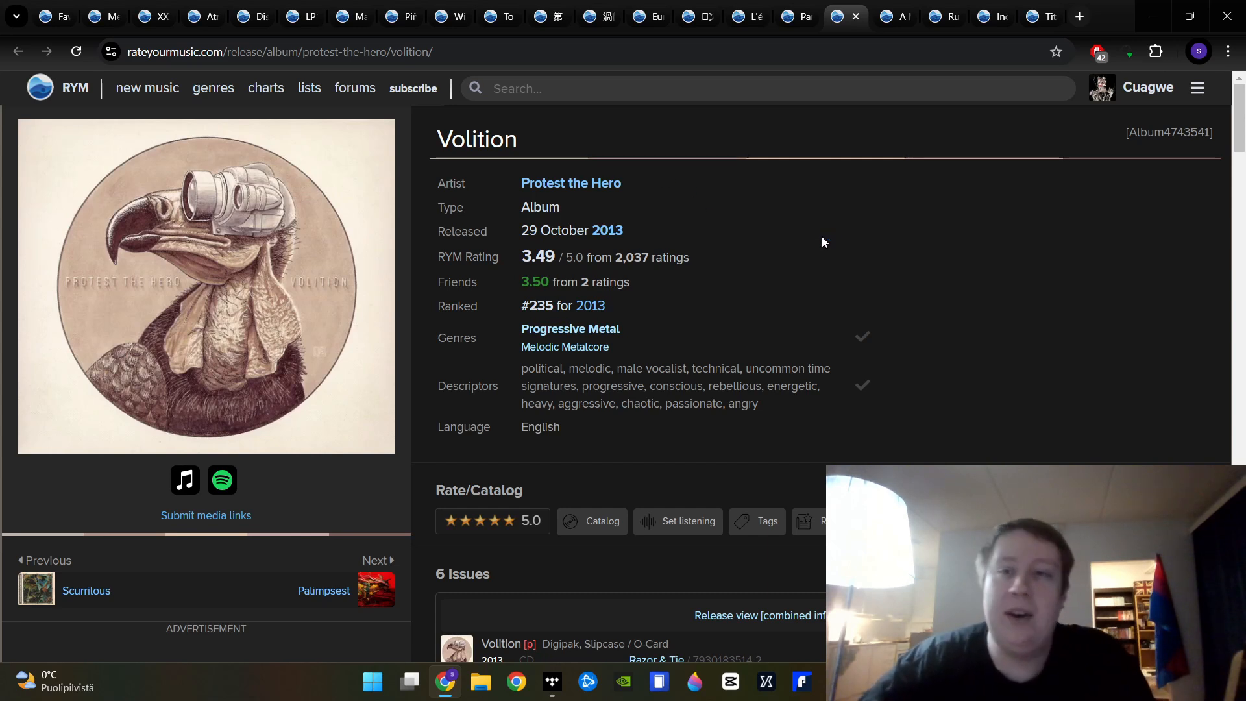
mouse_move(866, 180)
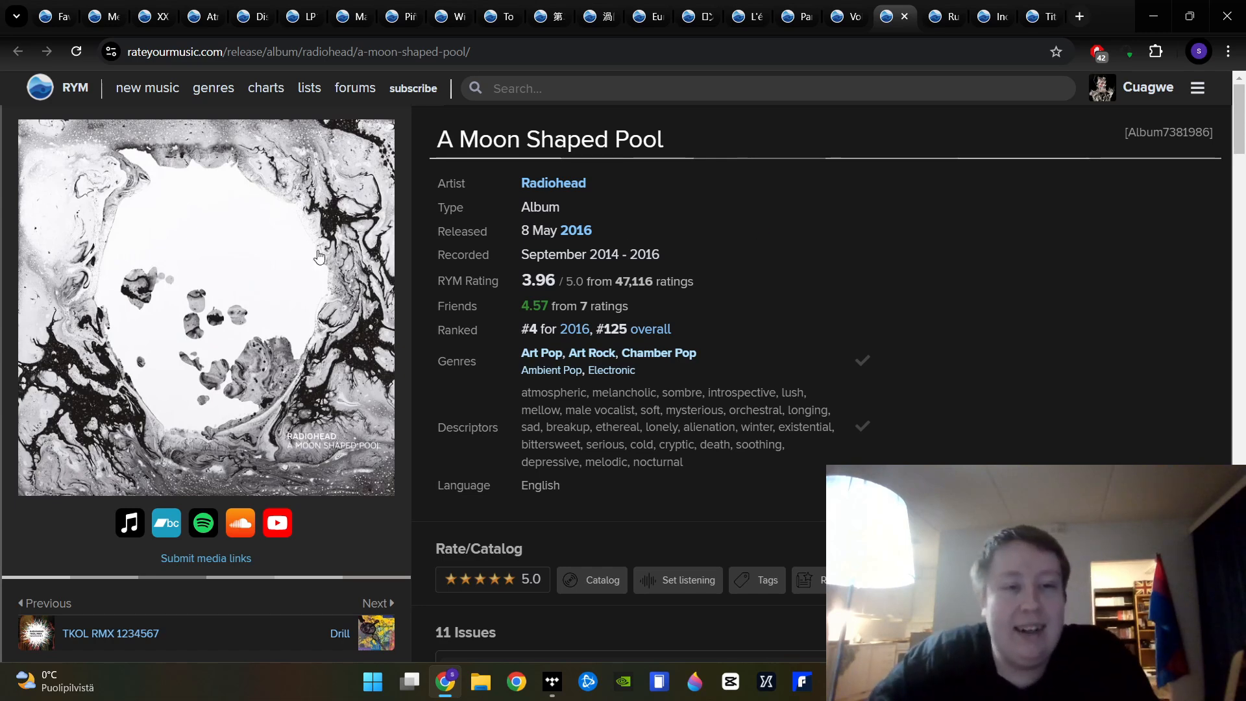
mouse_move(787, 258)
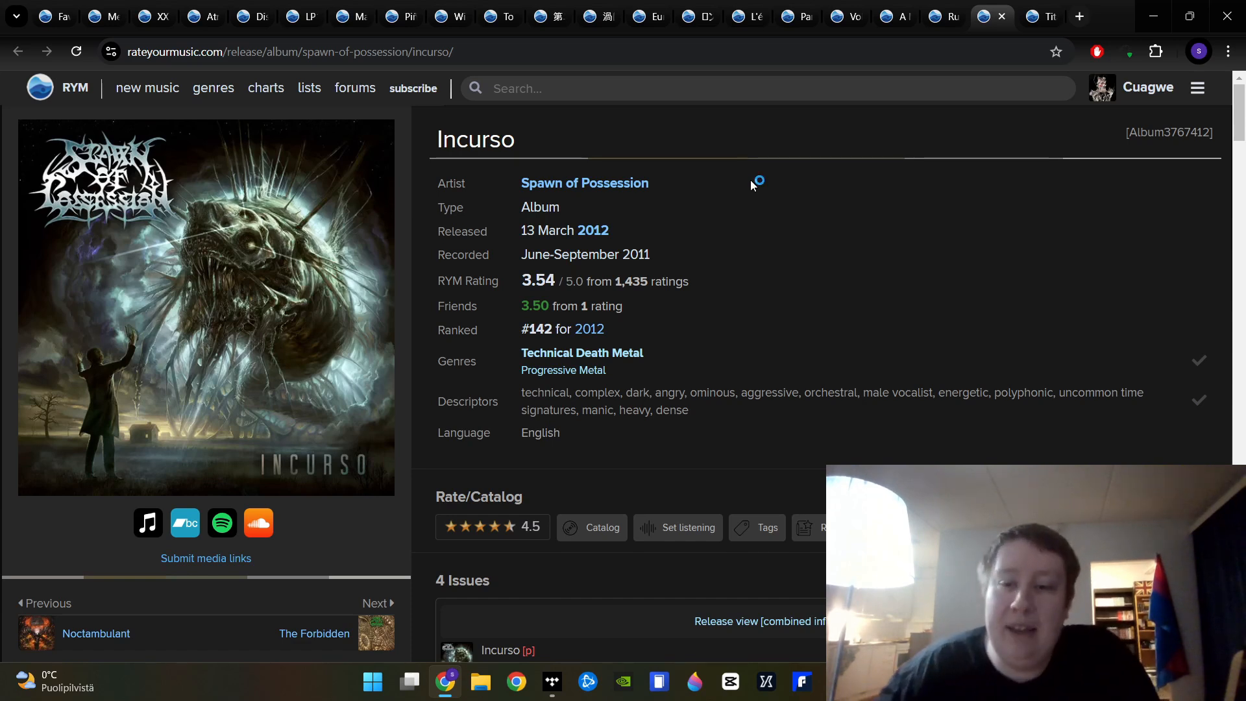
mouse_move(914, 169)
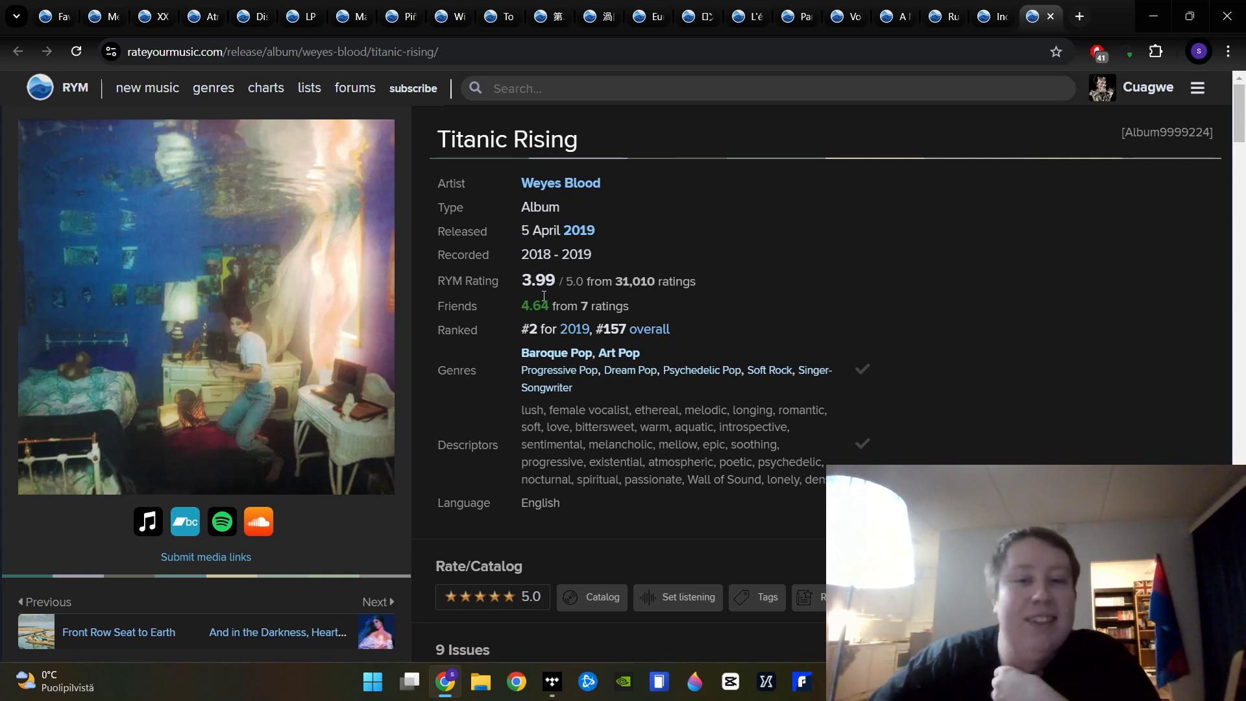
mouse_move(690, 276)
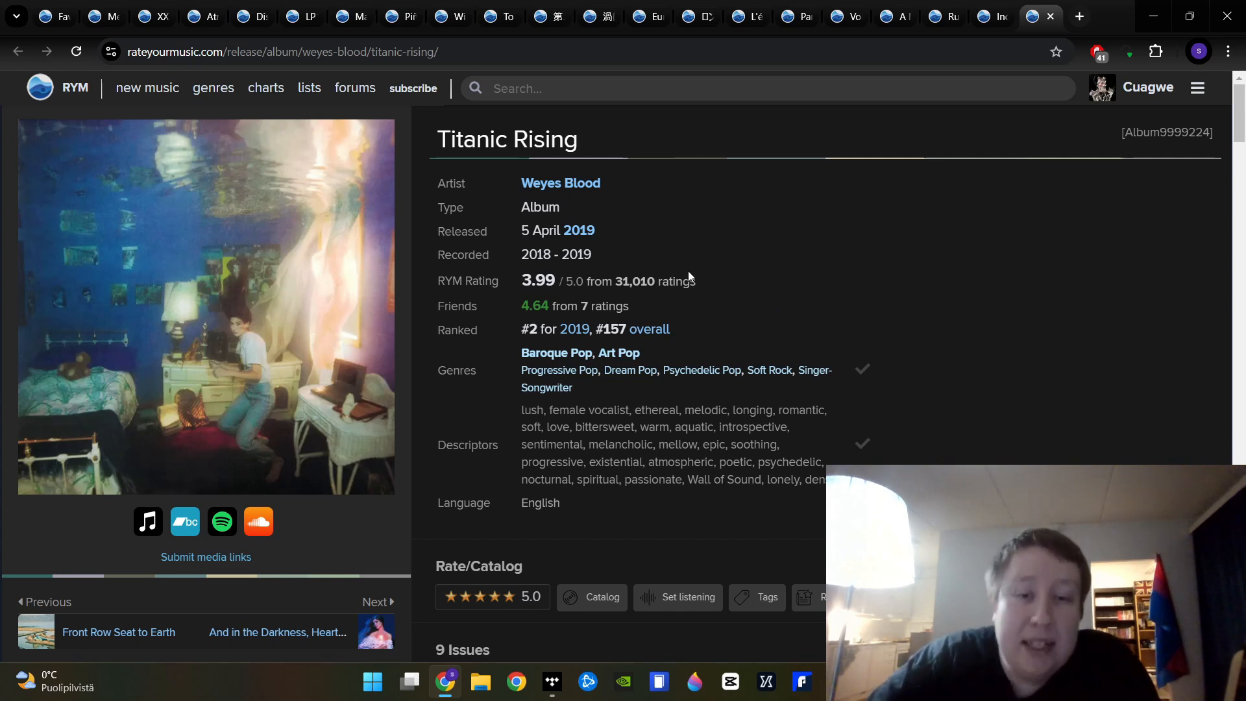